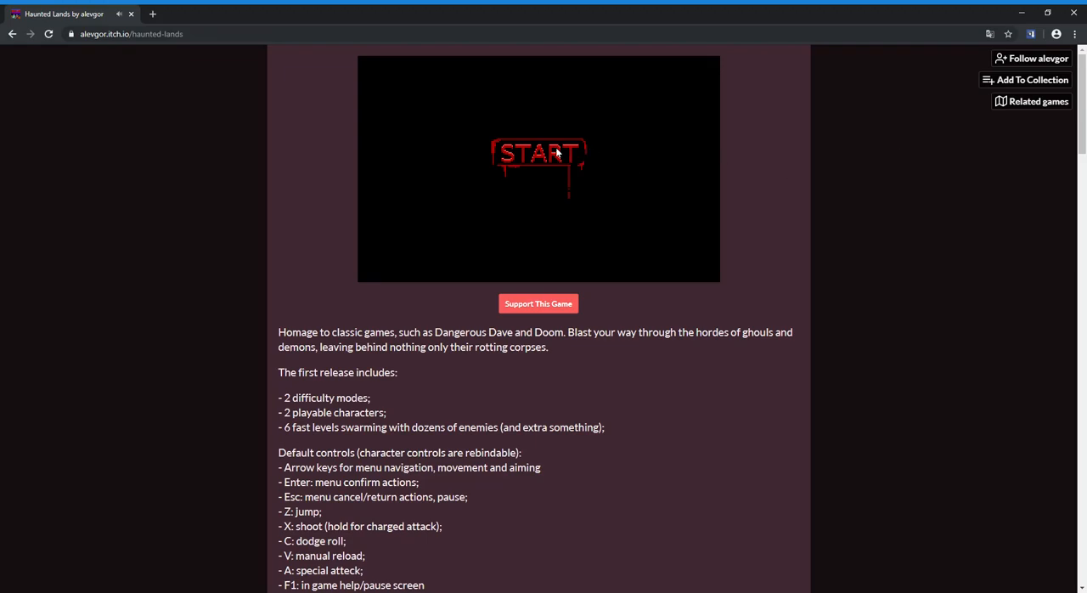
Launch the embedded Haunted Lands game and start past its title screen to contract selection
click(539, 156)
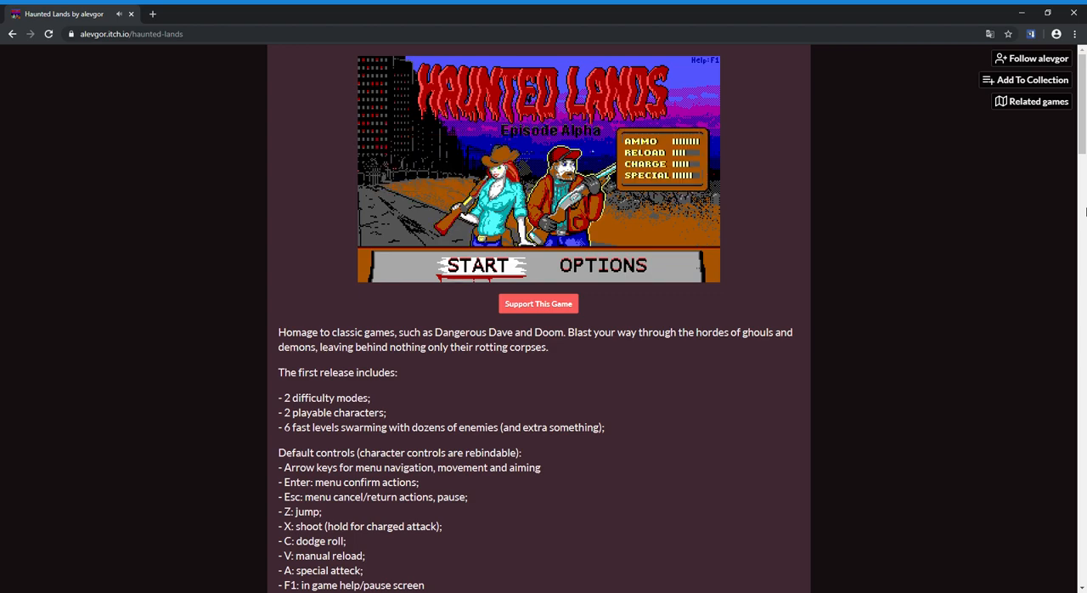
click(482, 265)
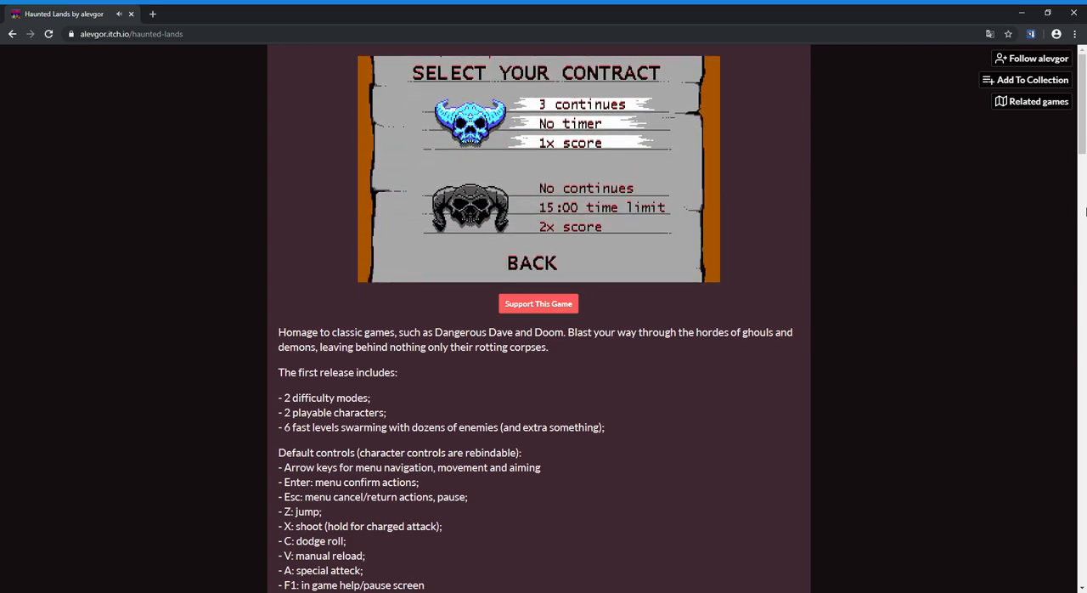